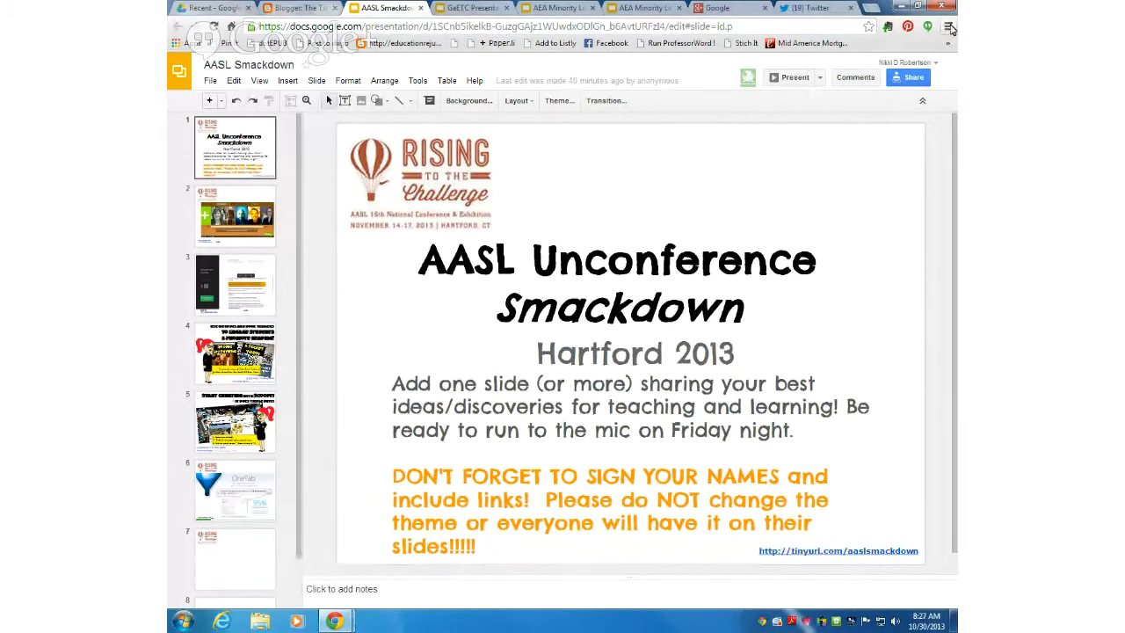
{"action": "mouse_move", "coordinate": [949, 28]}
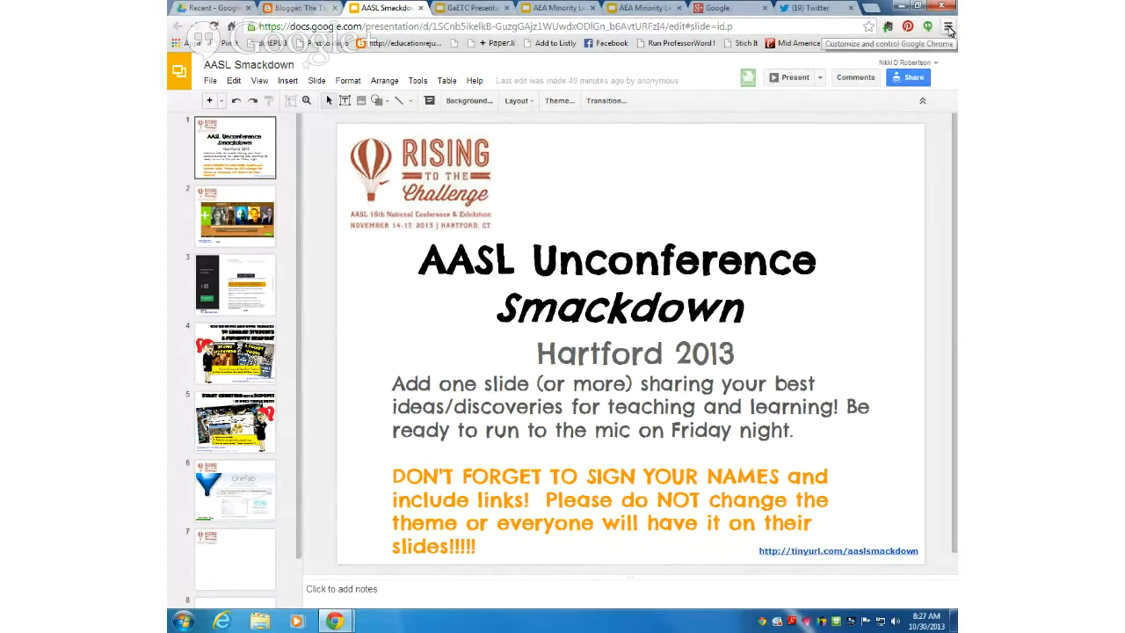
Review installed extensions in Settings, then open the Chrome Web Store extensions gallery.
{"action": "left_click", "coordinate": [948, 27]}
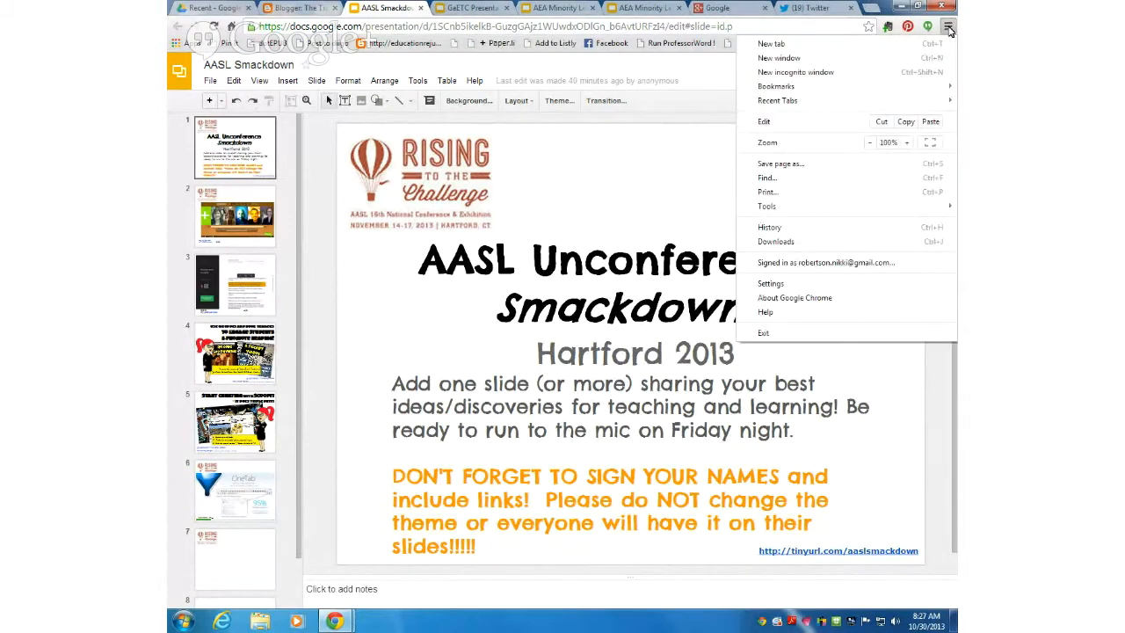
{"action": "mouse_move", "coordinate": [771, 283]}
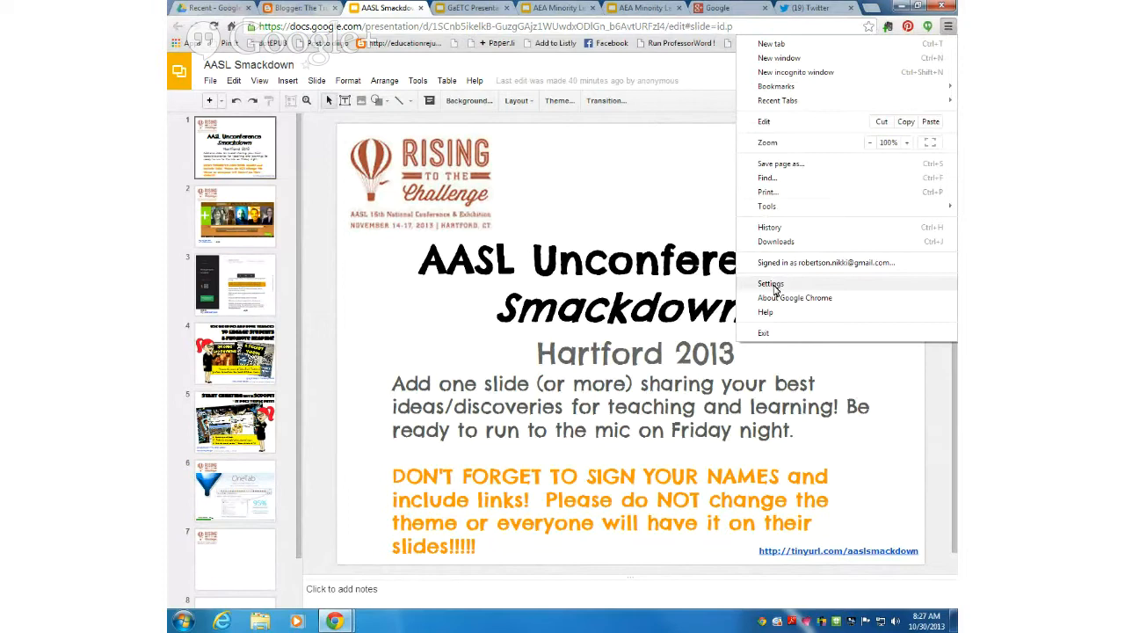
{"action": "left_click", "coordinate": [771, 284]}
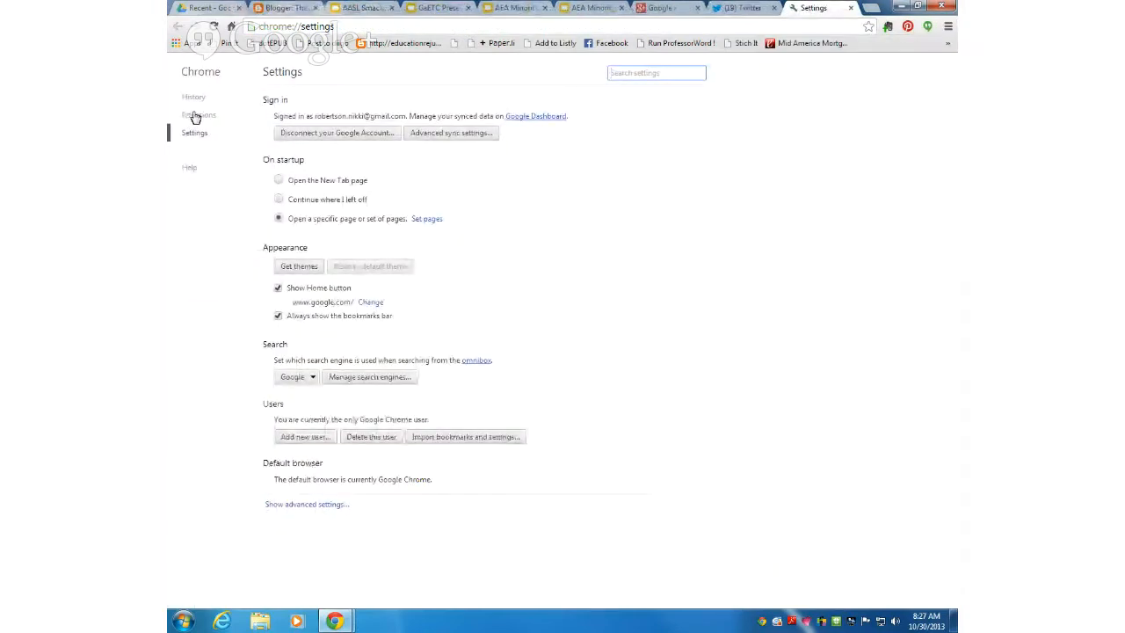
{"action": "left_click", "coordinate": [197, 114]}
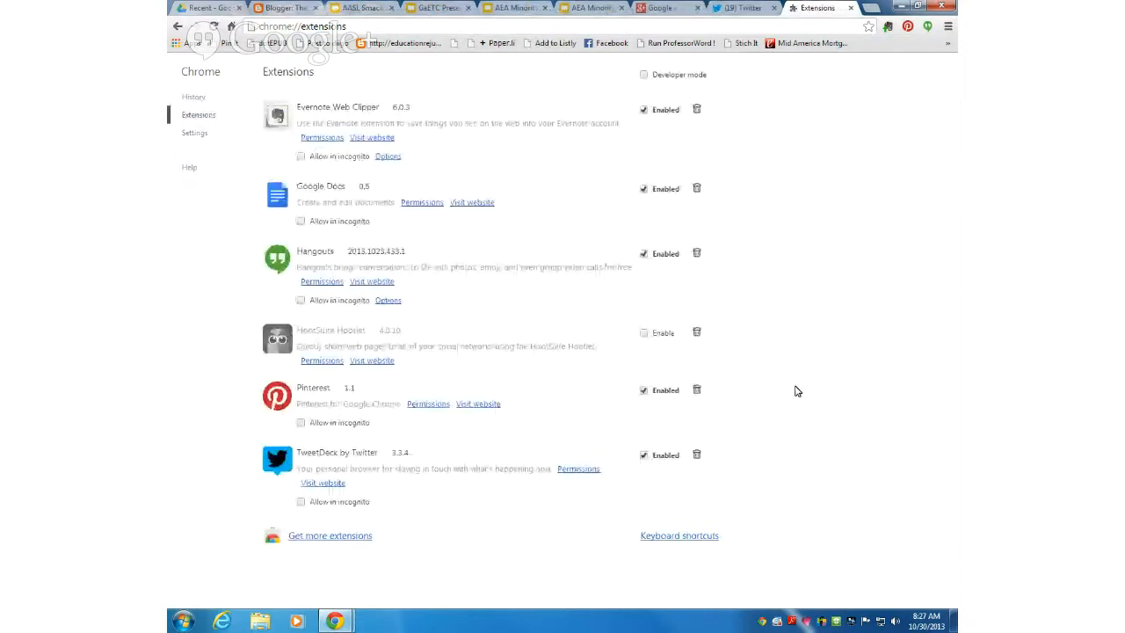
{"action": "mouse_move", "coordinate": [330, 536]}
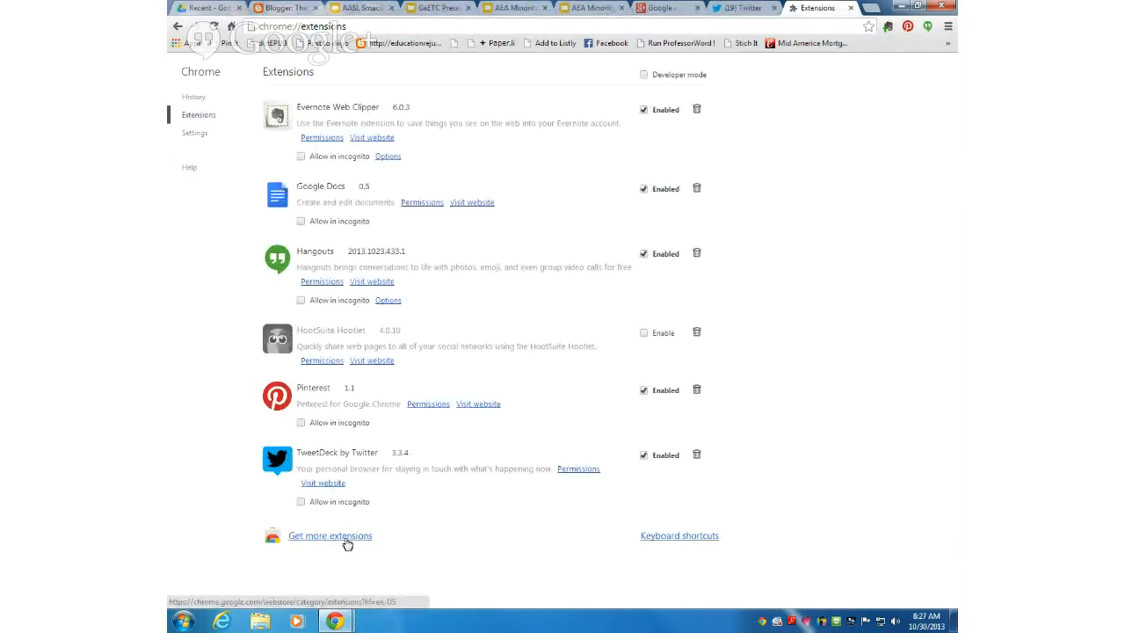
{"action": "left_click", "coordinate": [338, 8]}
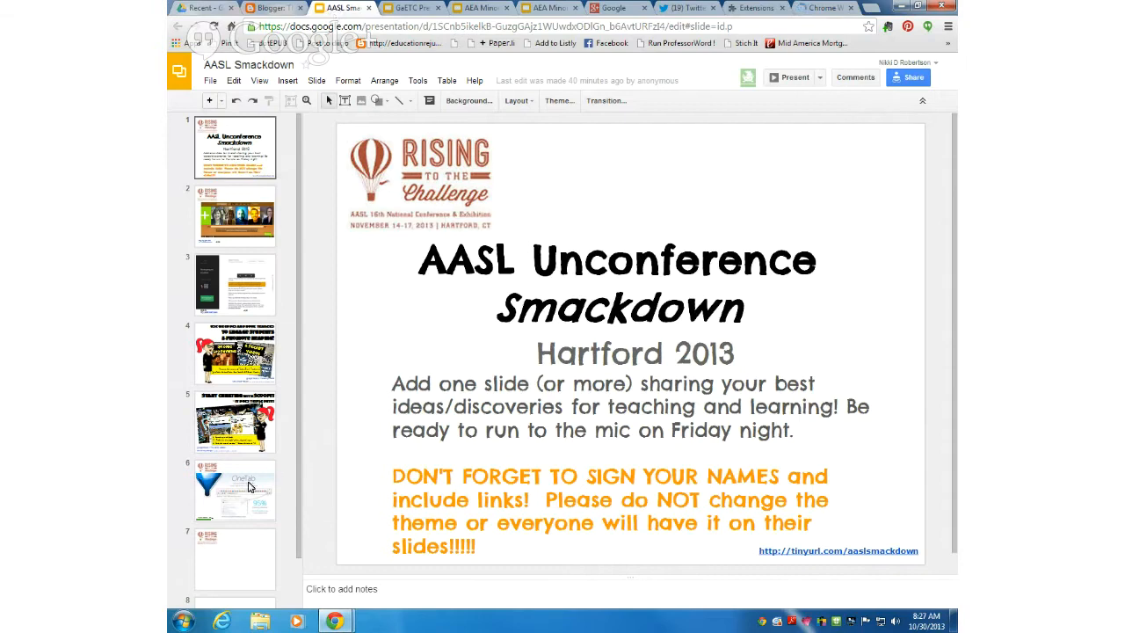
Display slide 6, the OneTab slide about saving Chrome memory.
{"action": "left_click", "coordinate": [235, 490]}
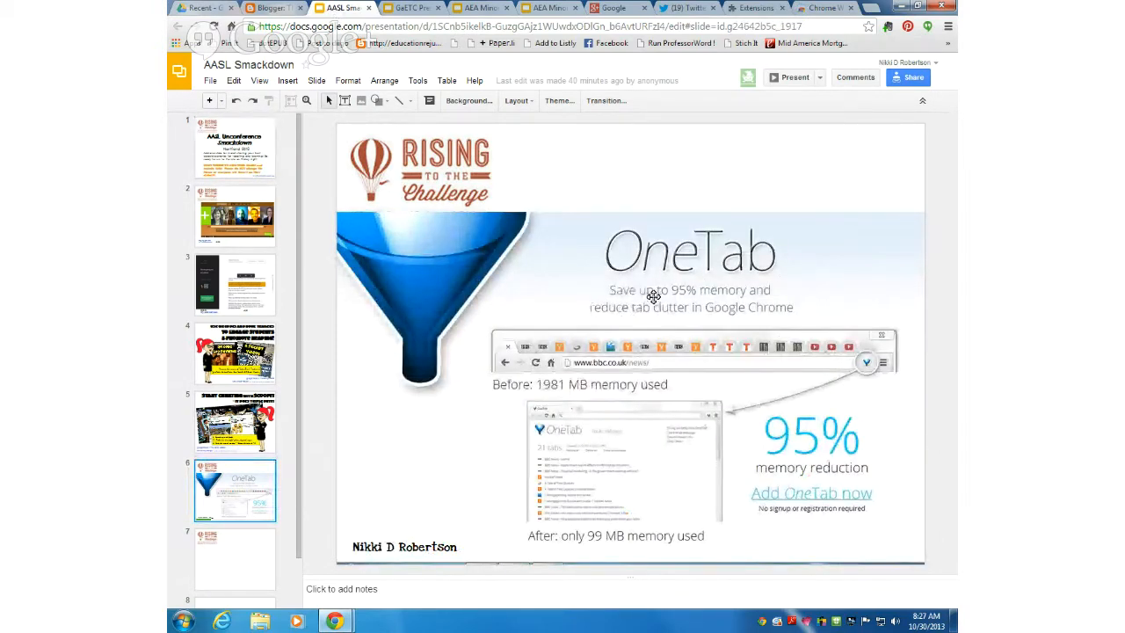
{"action": "mouse_move", "coordinate": [652, 319]}
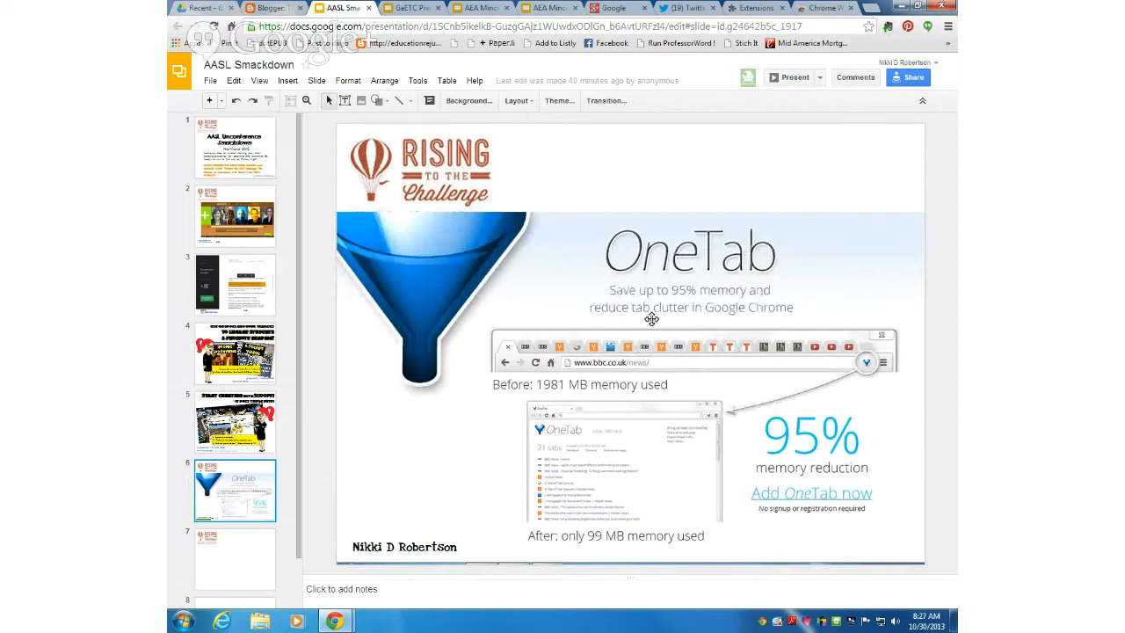
{"action": "mouse_move", "coordinate": [814, 317]}
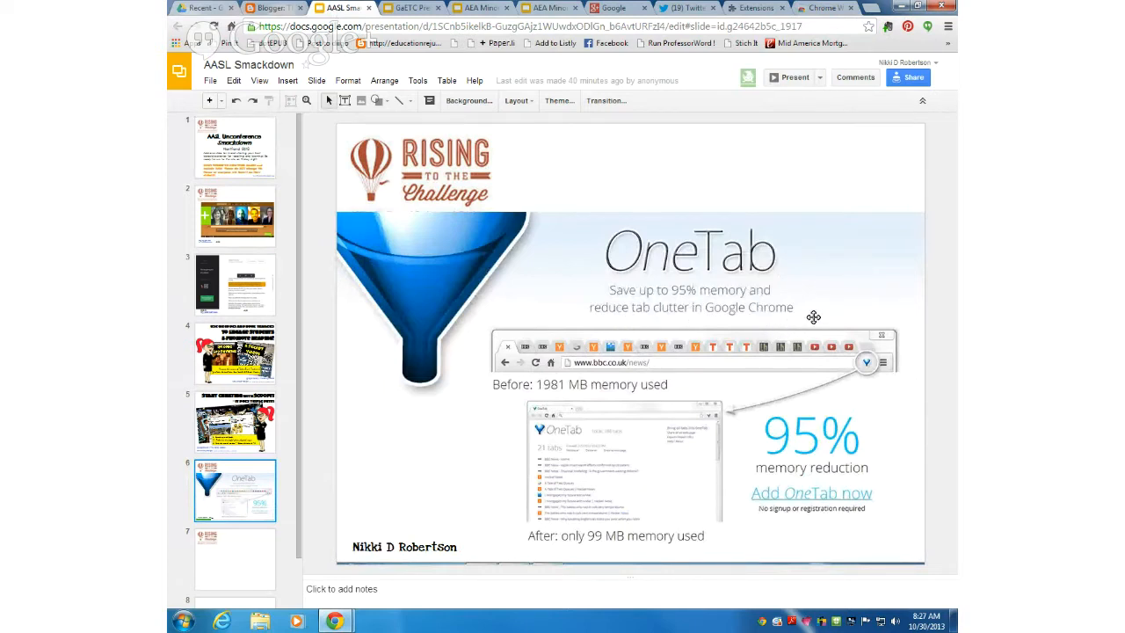
{"action": "mouse_move", "coordinate": [829, 335]}
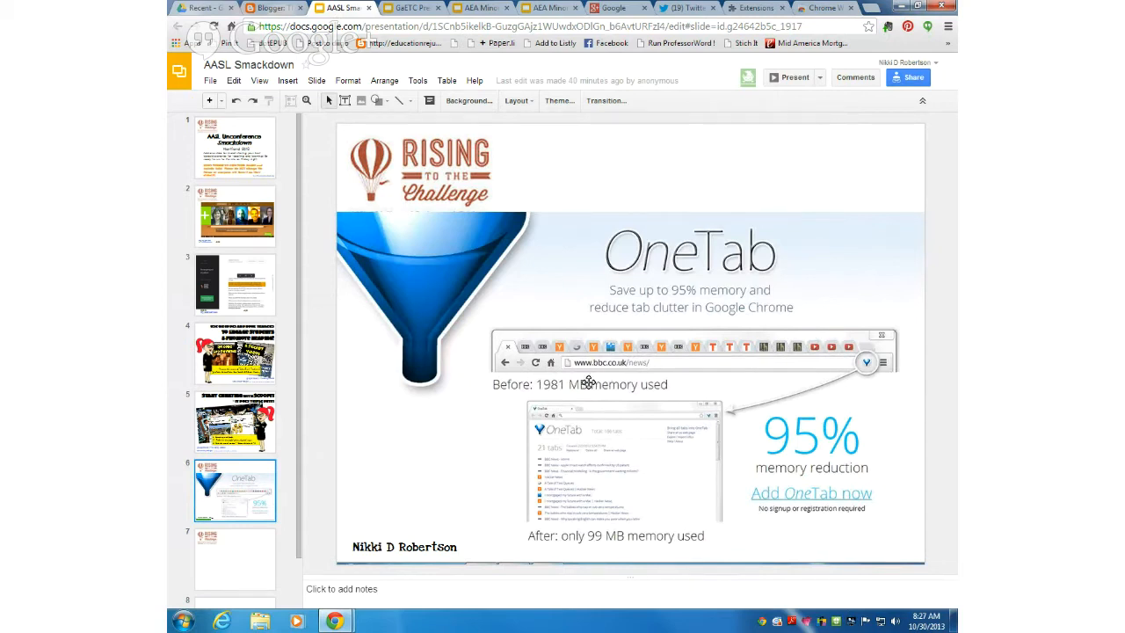
{"action": "mouse_move", "coordinate": [475, 412]}
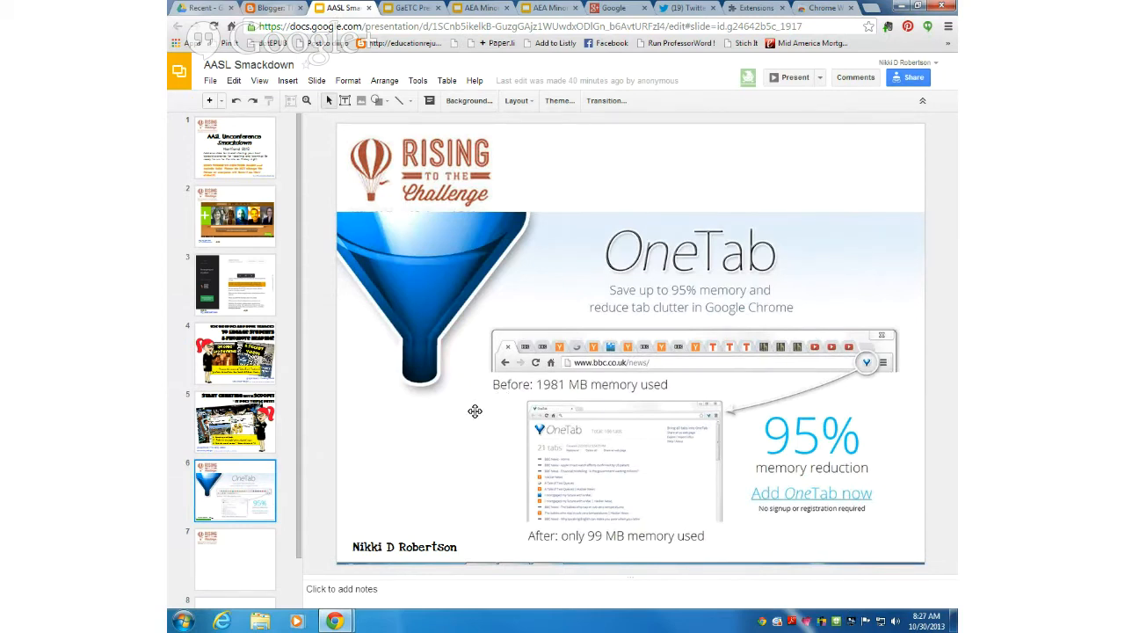
{"action": "mouse_move", "coordinate": [440, 435]}
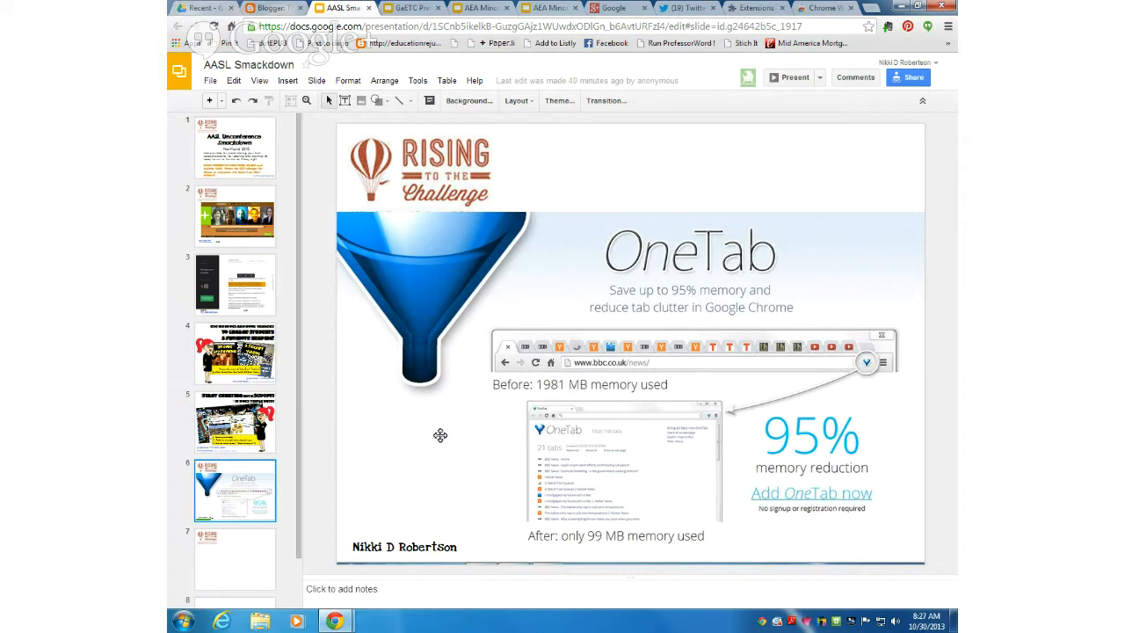
{"action": "mouse_move", "coordinate": [390, 466]}
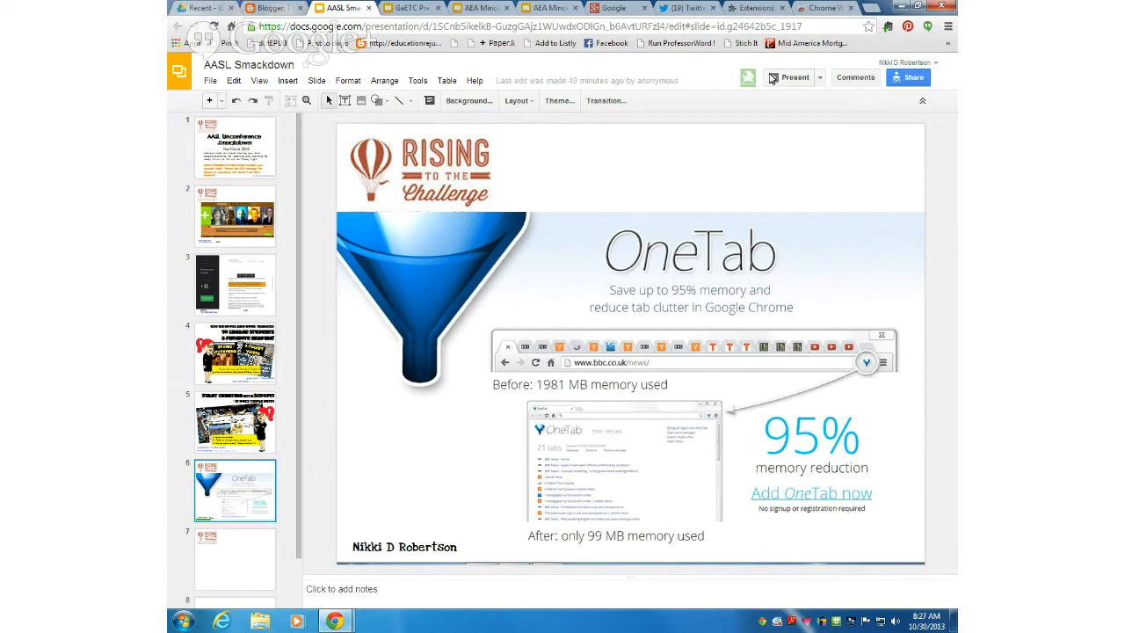
Search the Chrome Web Store for 'One Tab' and scroll to the OneTab extension.
{"action": "left_click", "coordinate": [818, 8]}
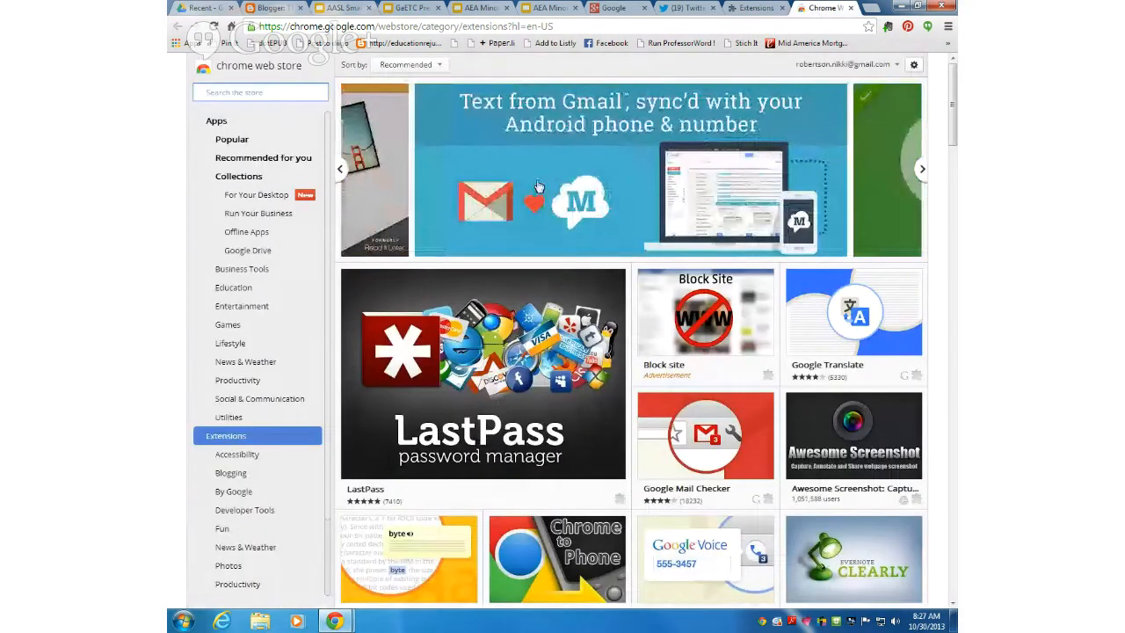
{"action": "mouse_move", "coordinate": [544, 182]}
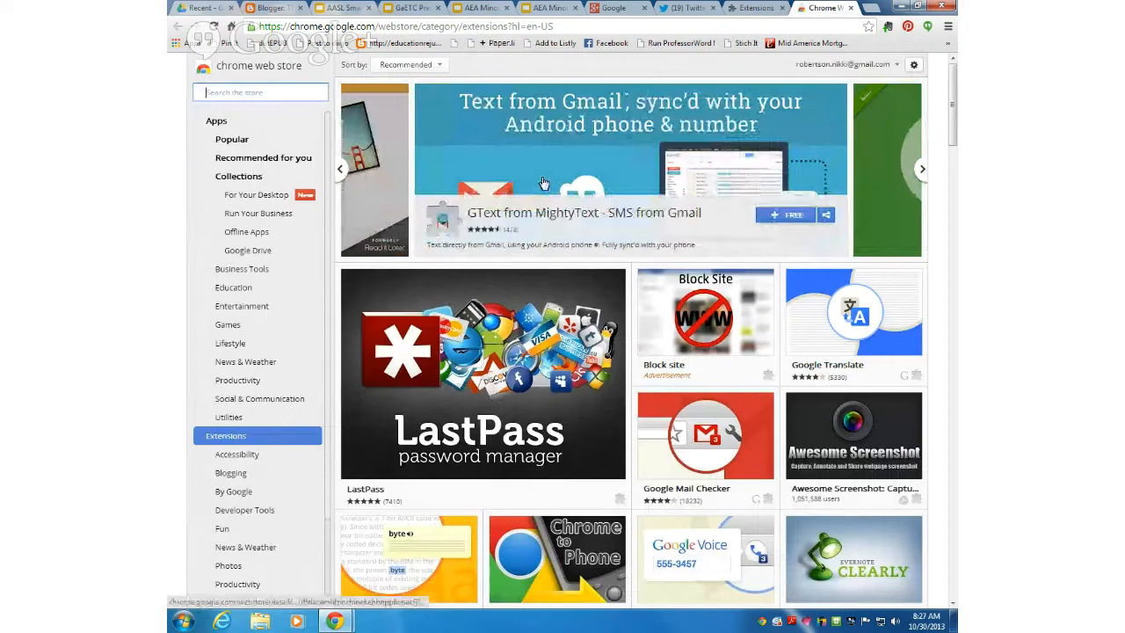
{"action": "left_click", "coordinate": [822, 8]}
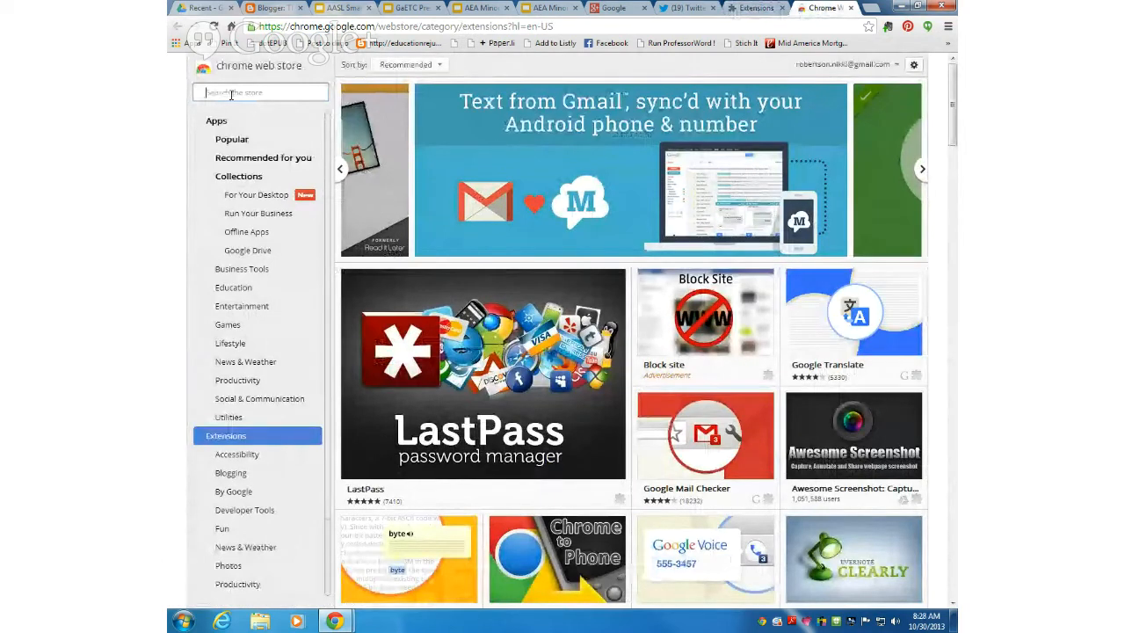
{"action": "type", "text": "On"}
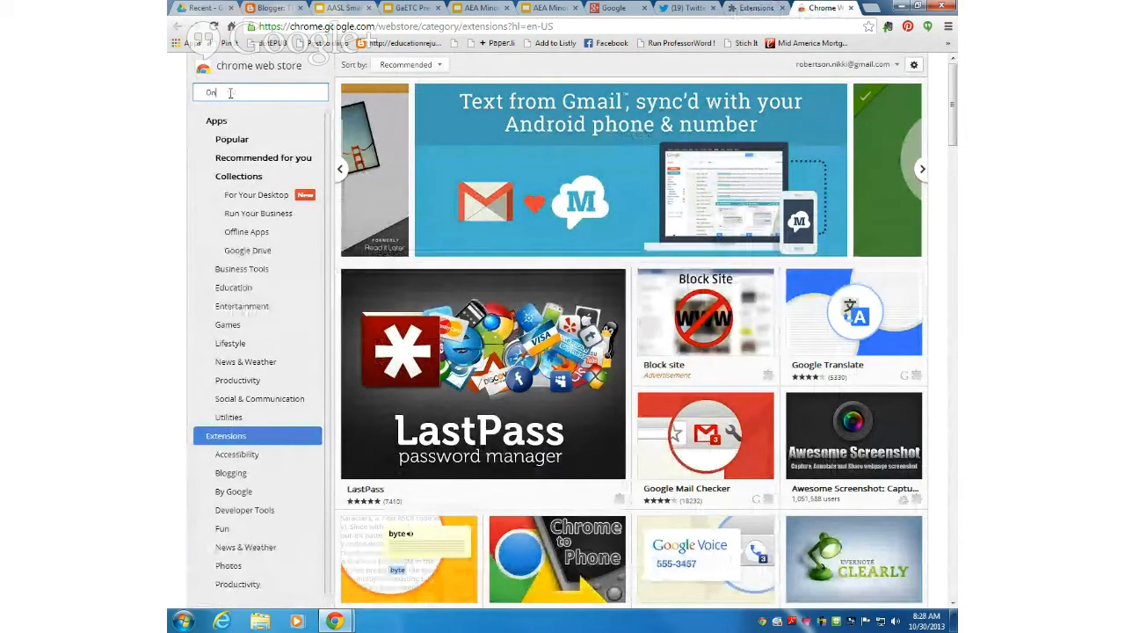
{"action": "type", "text": "One Tab"}
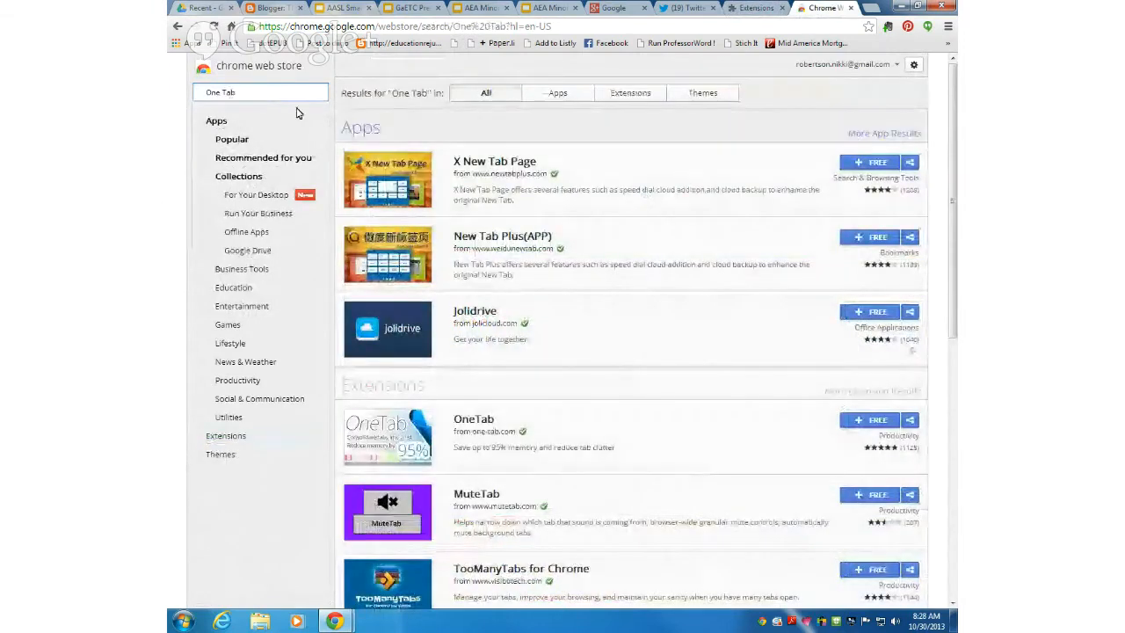
{"action": "scroll", "scroll_direction": "down", "scroll_amount": 3}
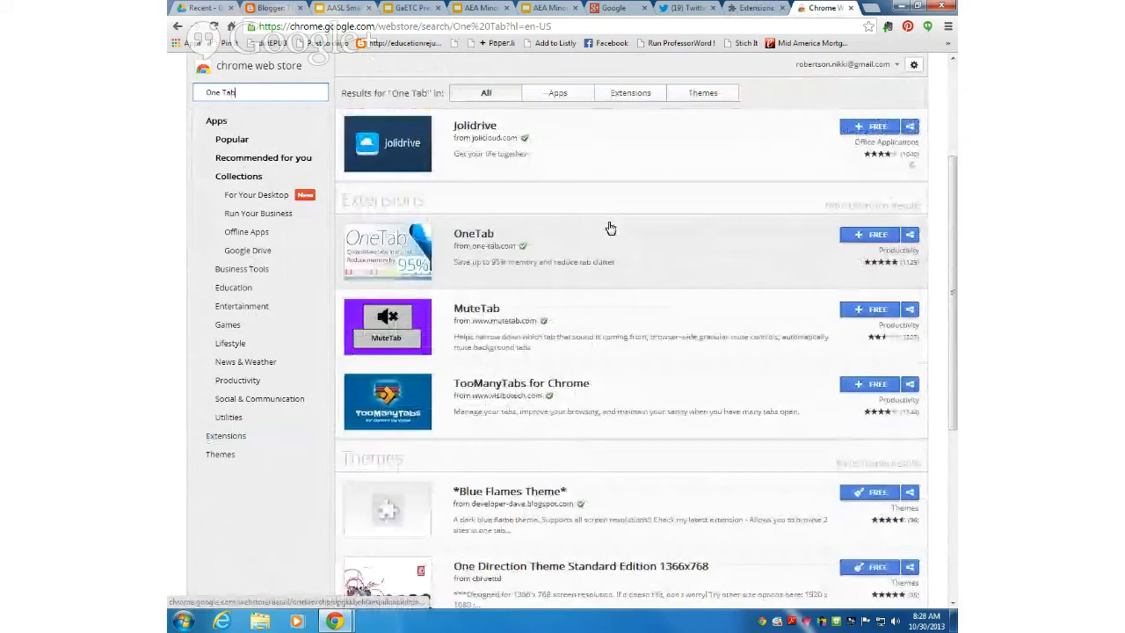
{"action": "scroll", "scroll_direction": "down", "scroll_amount": 3}
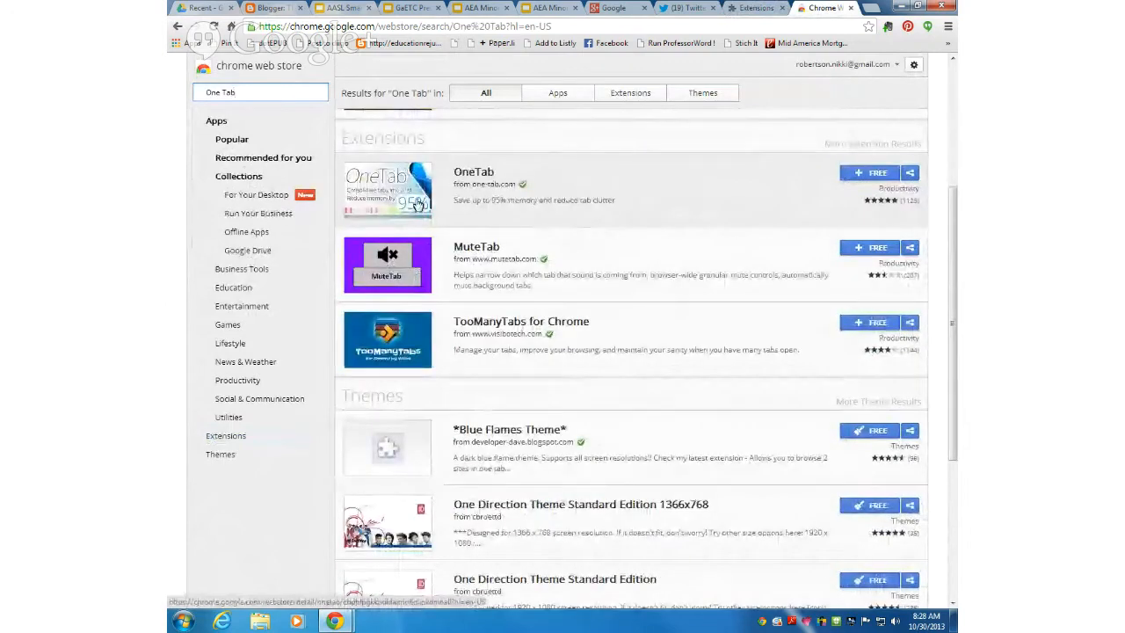
{"action": "mouse_move", "coordinate": [484, 203]}
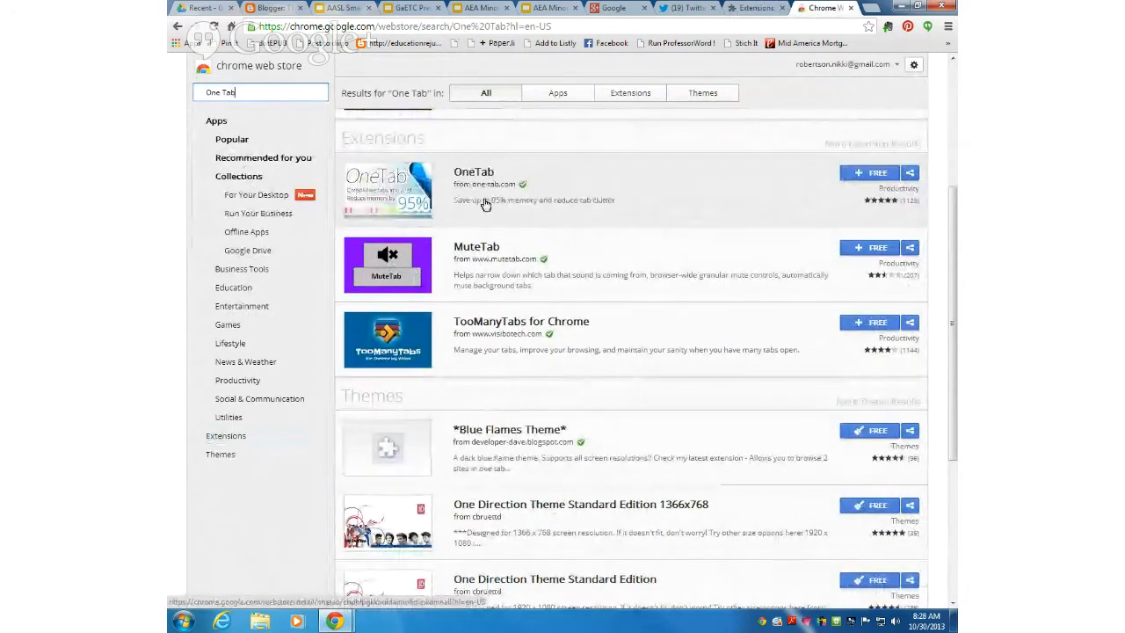
{"action": "mouse_move", "coordinate": [686, 196]}
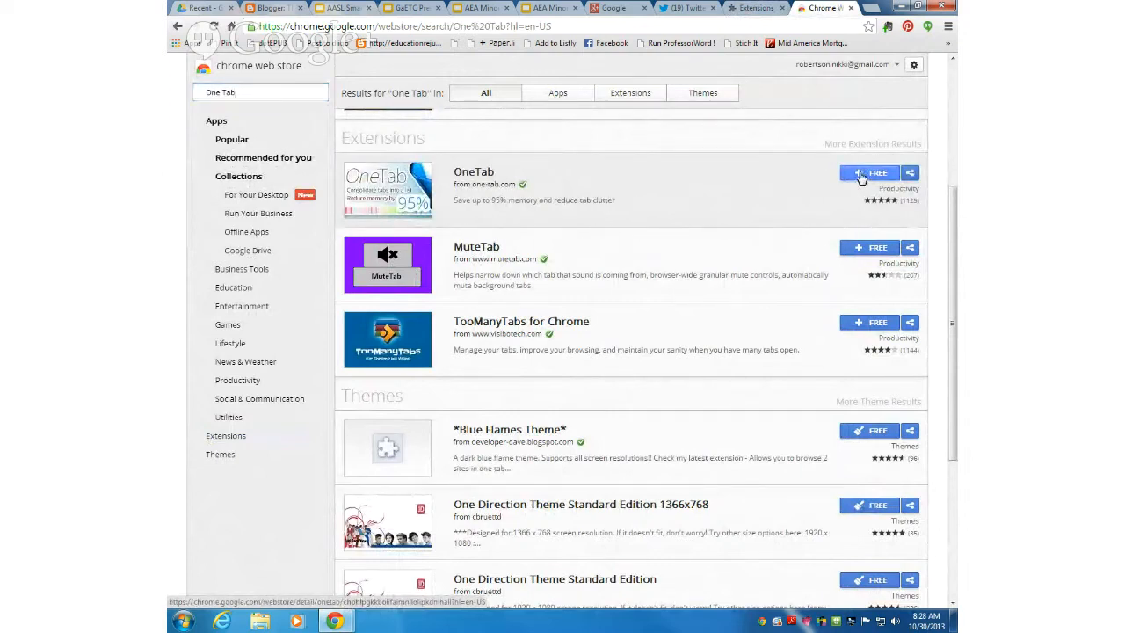
Install OneTab via '+ FREE', confirm Add, and dismiss the added notice.
{"action": "left_click", "coordinate": [872, 174]}
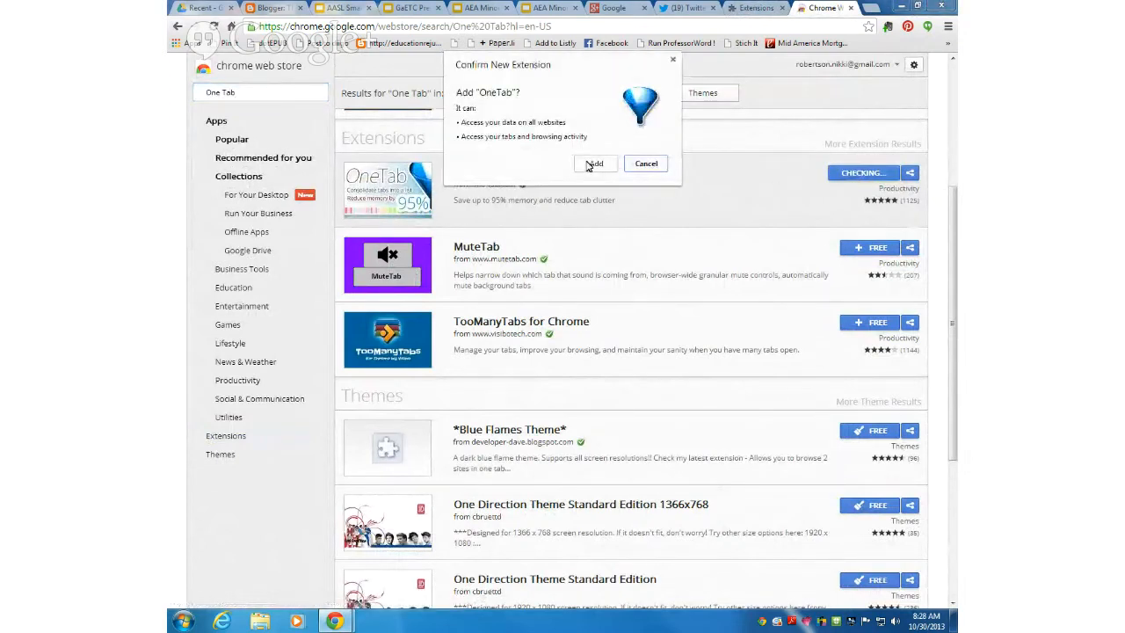
{"action": "left_click", "coordinate": [596, 163]}
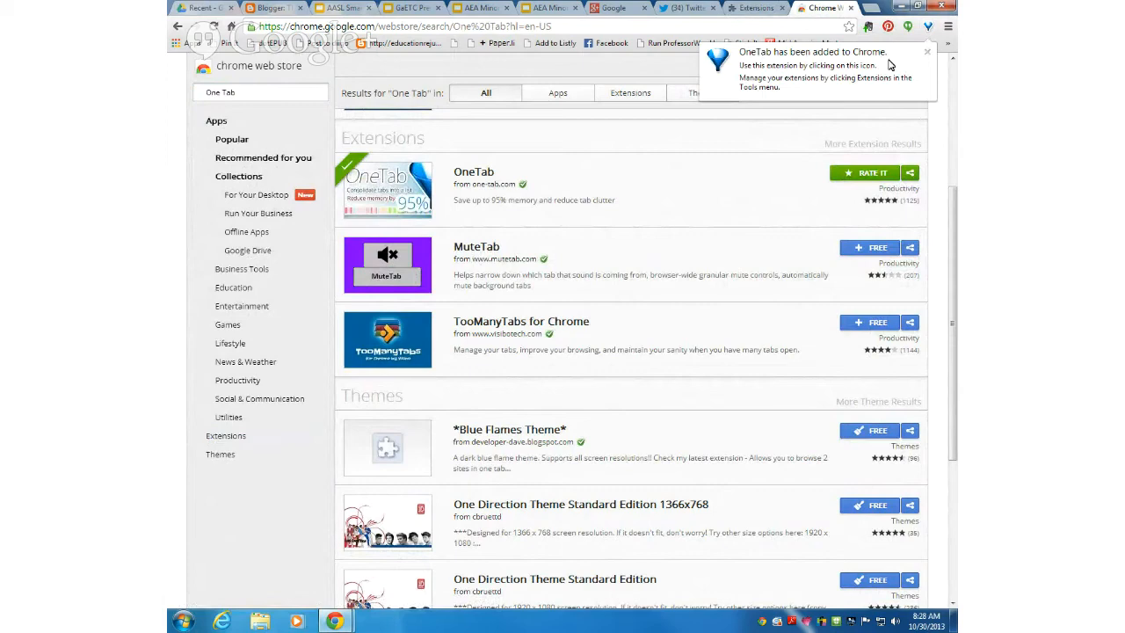
{"action": "left_click", "coordinate": [928, 51]}
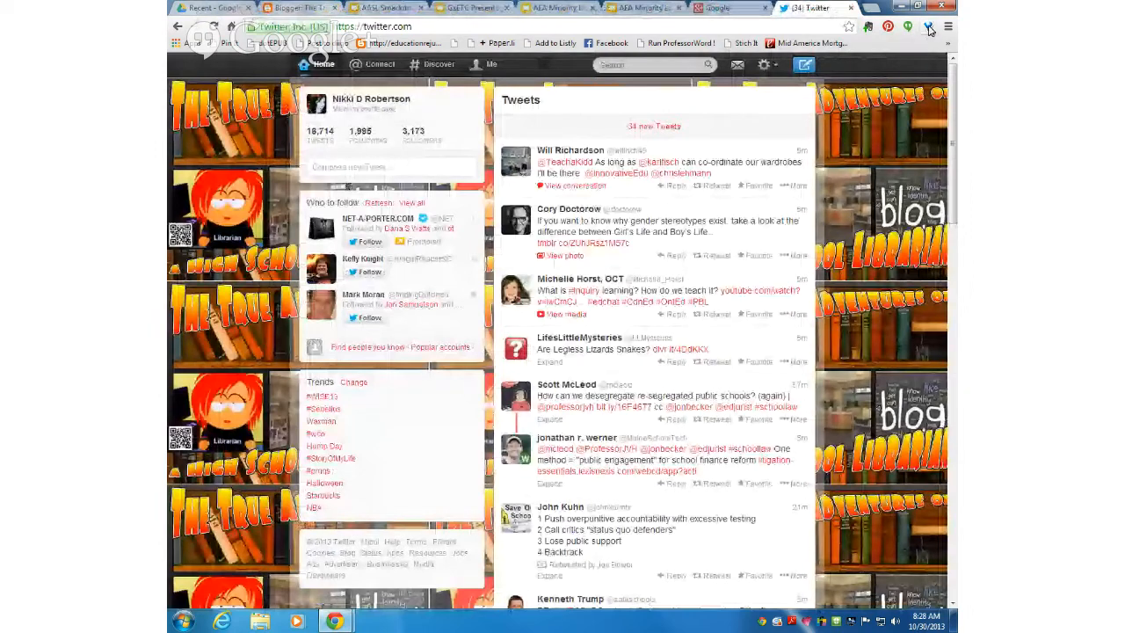
Collapse all eight tabs into OneTab and restore the AASL Smackdown - Google Drive link.
{"action": "left_click", "coordinate": [908, 26]}
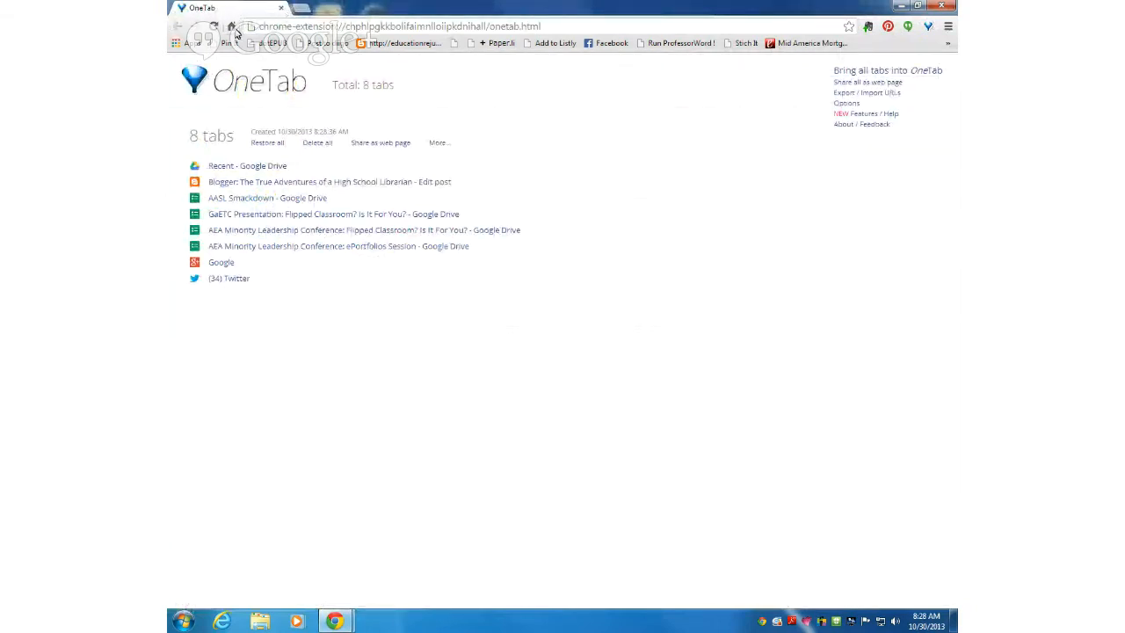
{"action": "mouse_move", "coordinate": [255, 259]}
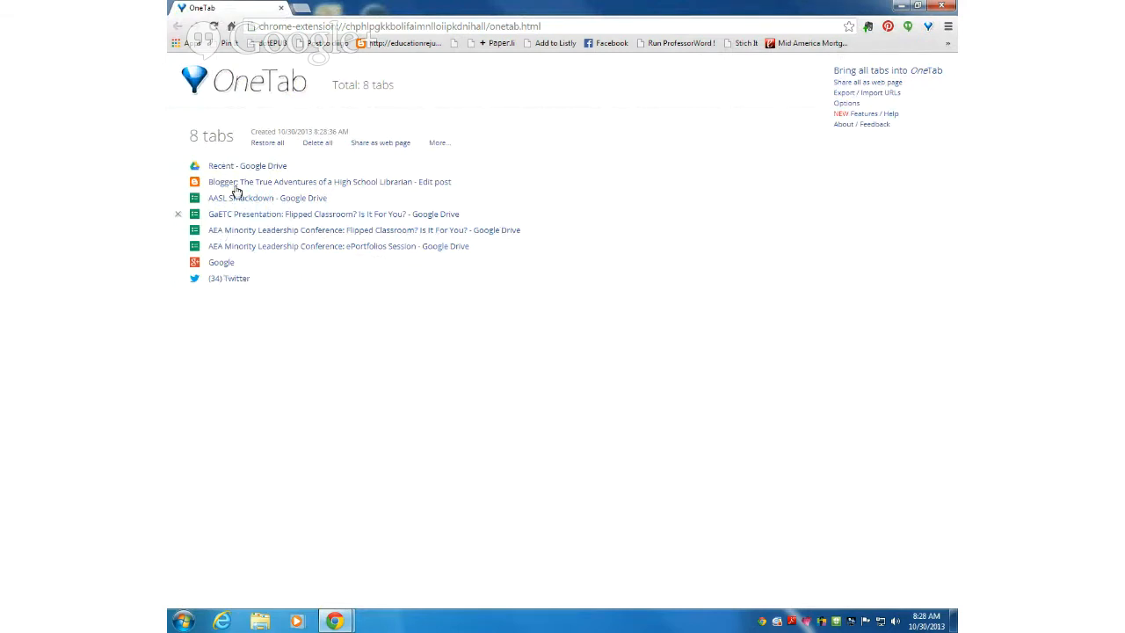
{"action": "mouse_move", "coordinate": [247, 166]}
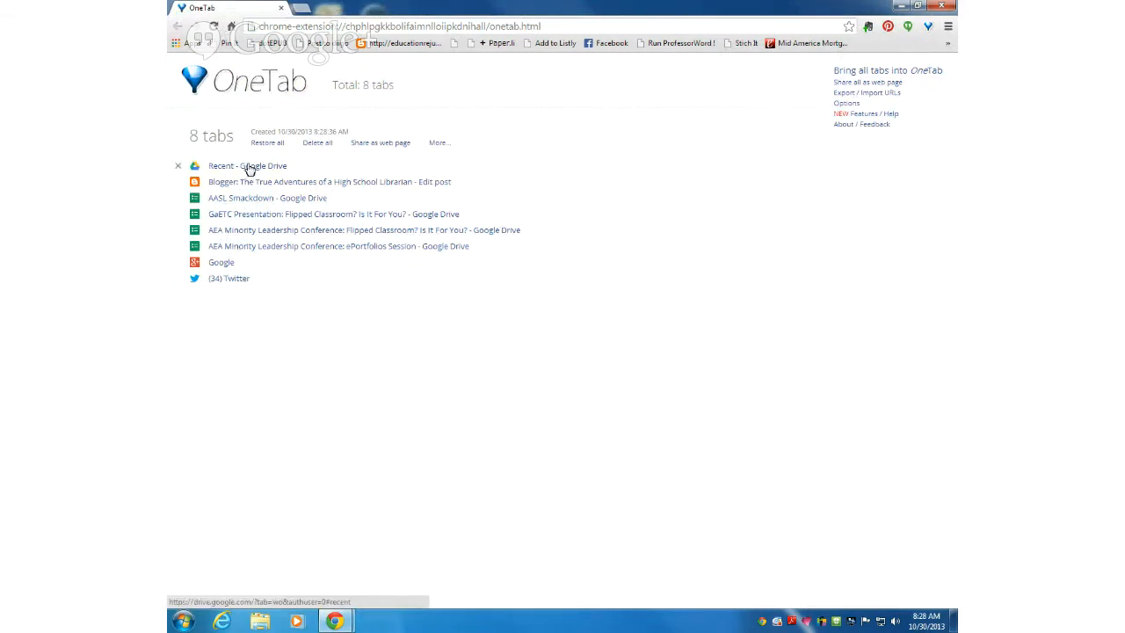
{"action": "mouse_move", "coordinate": [225, 283]}
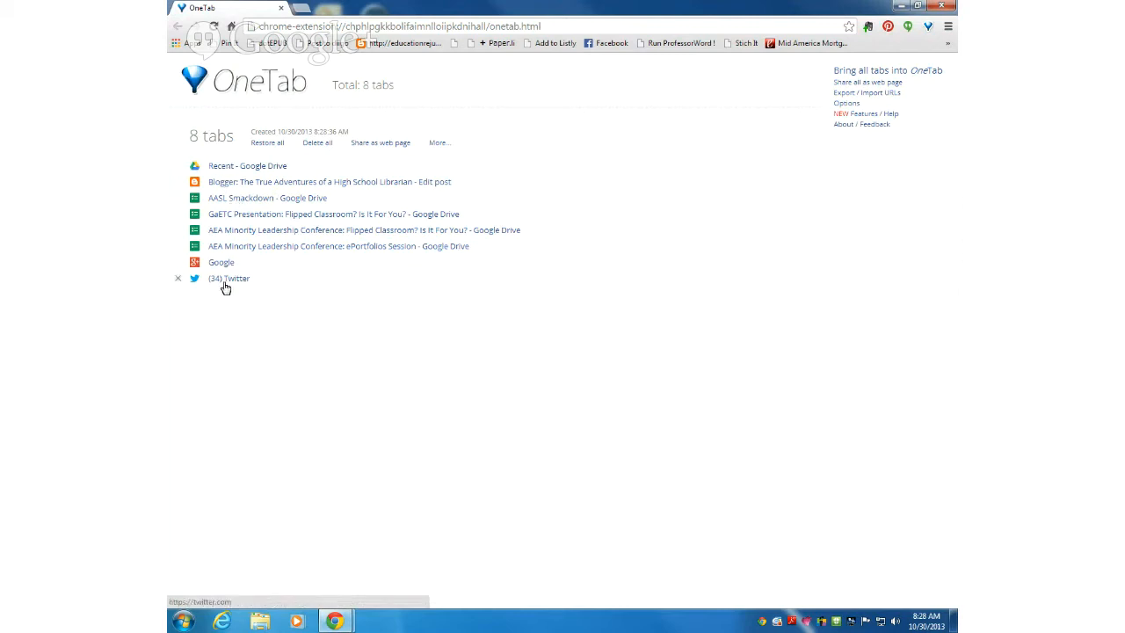
{"action": "left_click", "coordinate": [267, 198]}
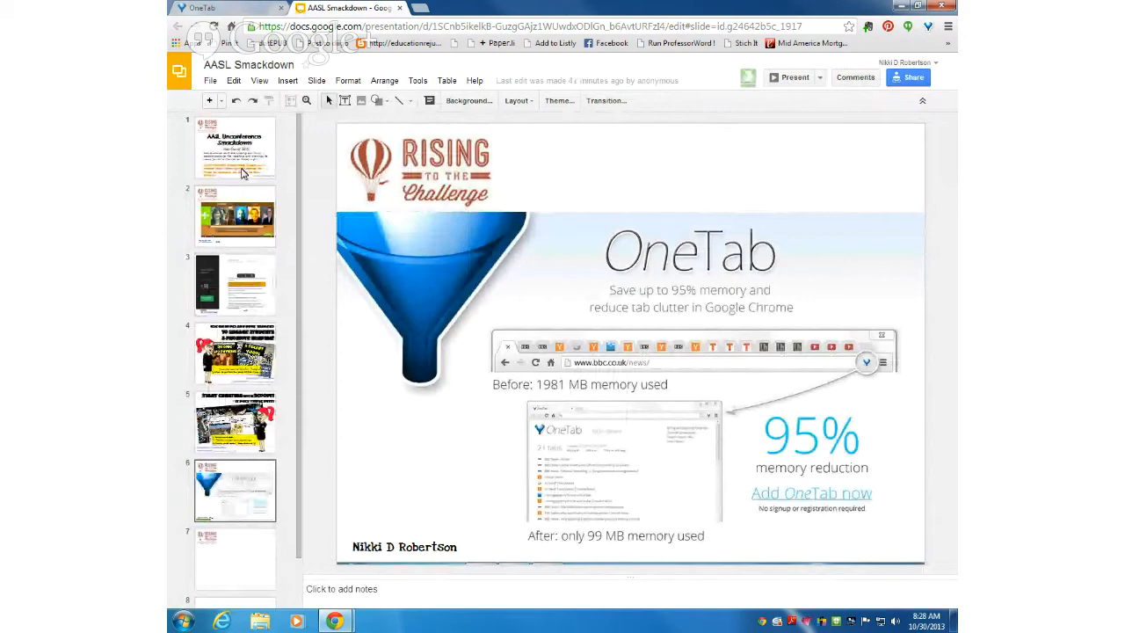
Show slide 1 of AASL Smackdown, then send the tab into OneTab as its own list.
{"action": "left_click", "coordinate": [235, 147]}
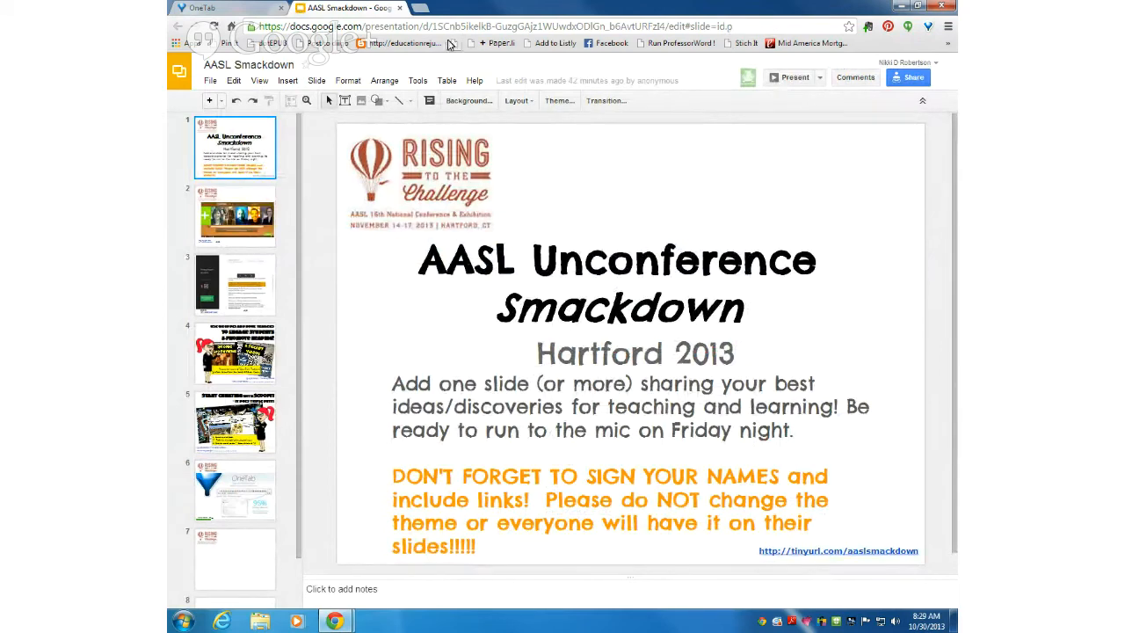
{"action": "left_click", "coordinate": [227, 8]}
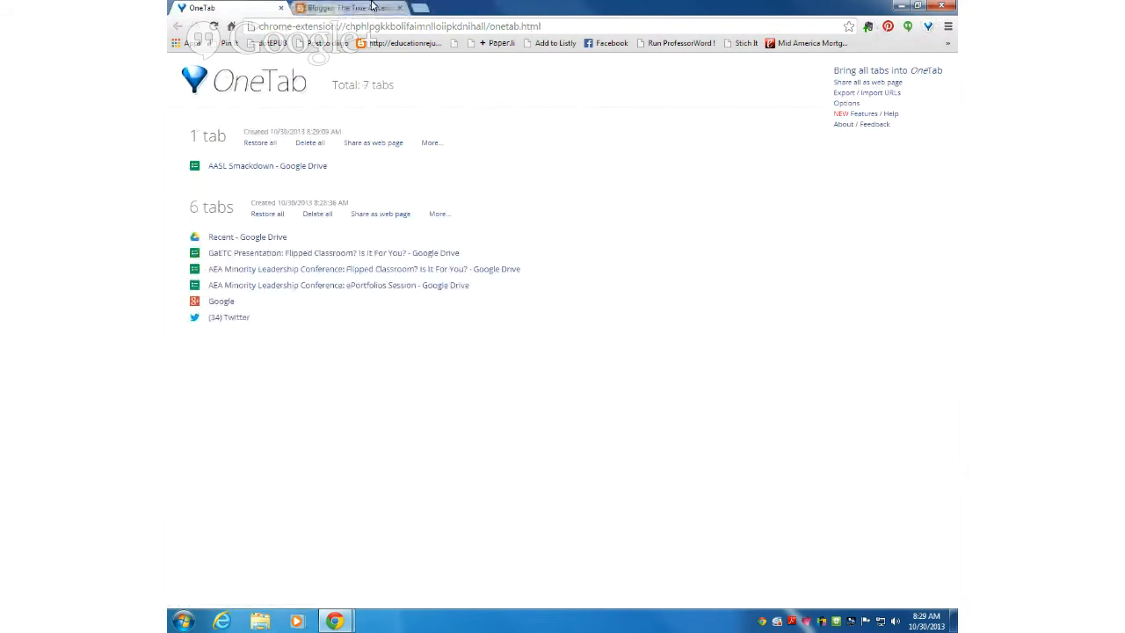
Switch to the Blogger edit-post tab to save it into OneTab.
{"action": "left_click", "coordinate": [348, 8]}
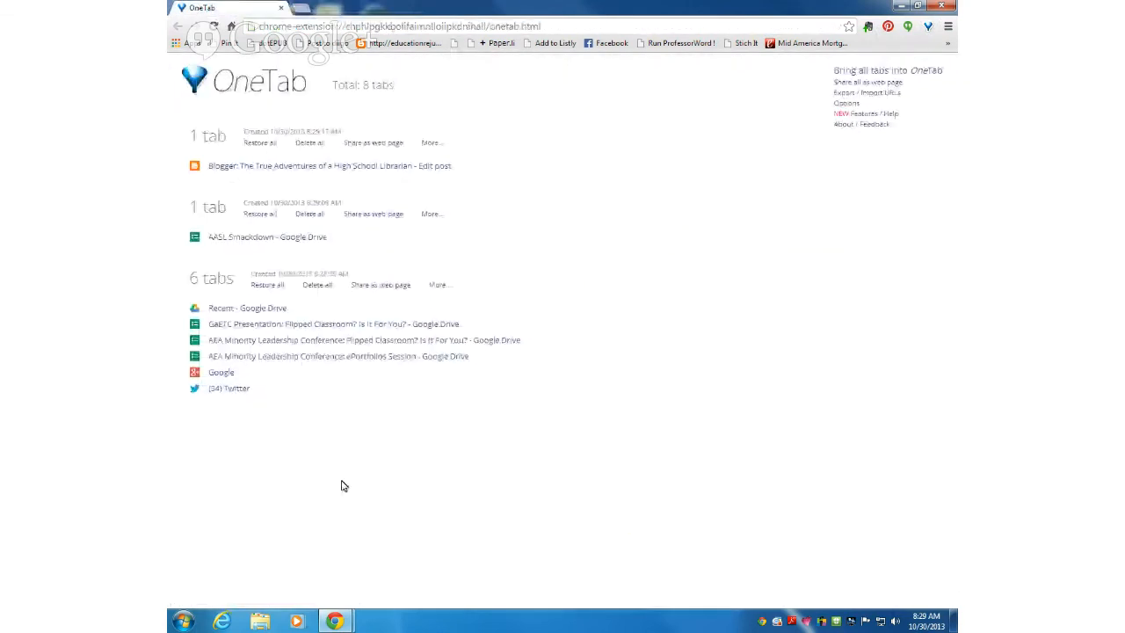
{"action": "mouse_move", "coordinate": [277, 372]}
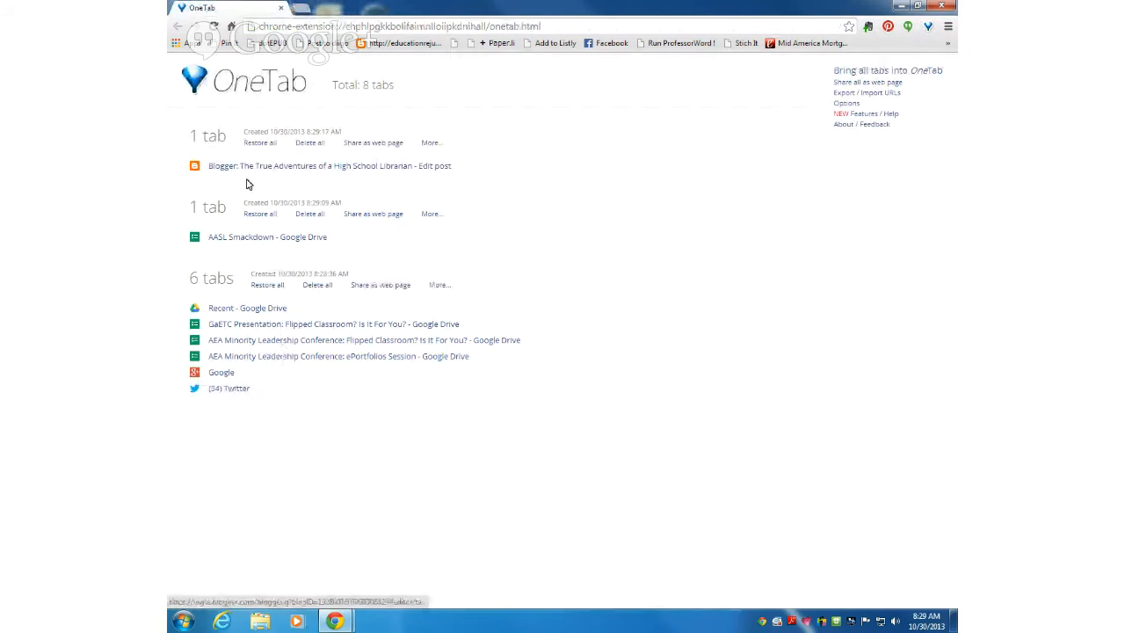
{"action": "mouse_move", "coordinate": [720, 174]}
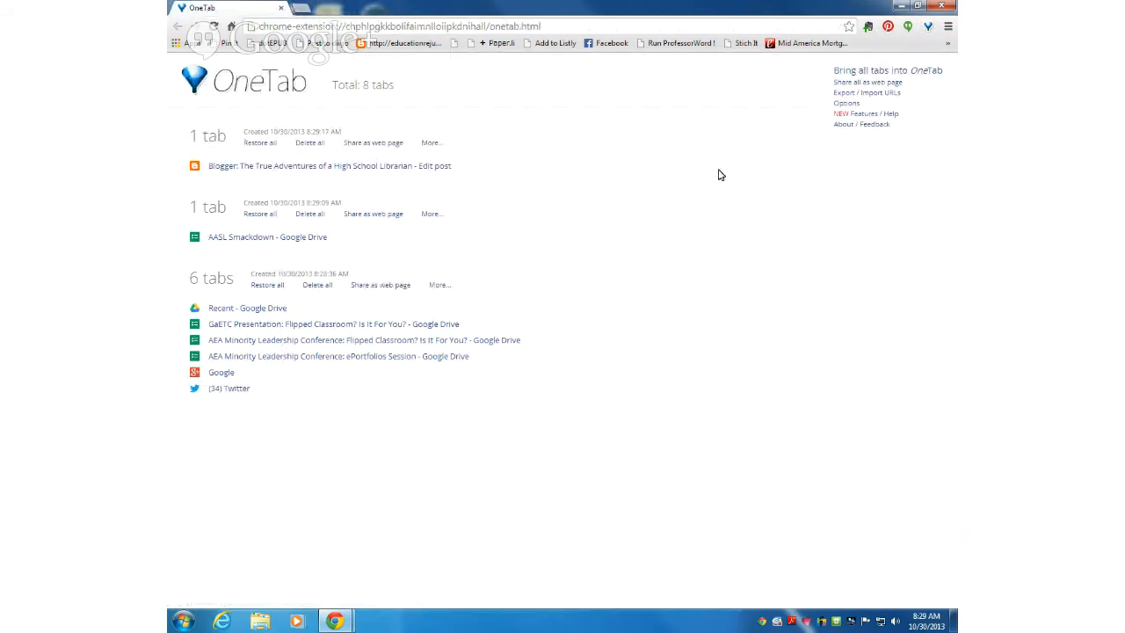
{"action": "mouse_move", "coordinate": [395, 254]}
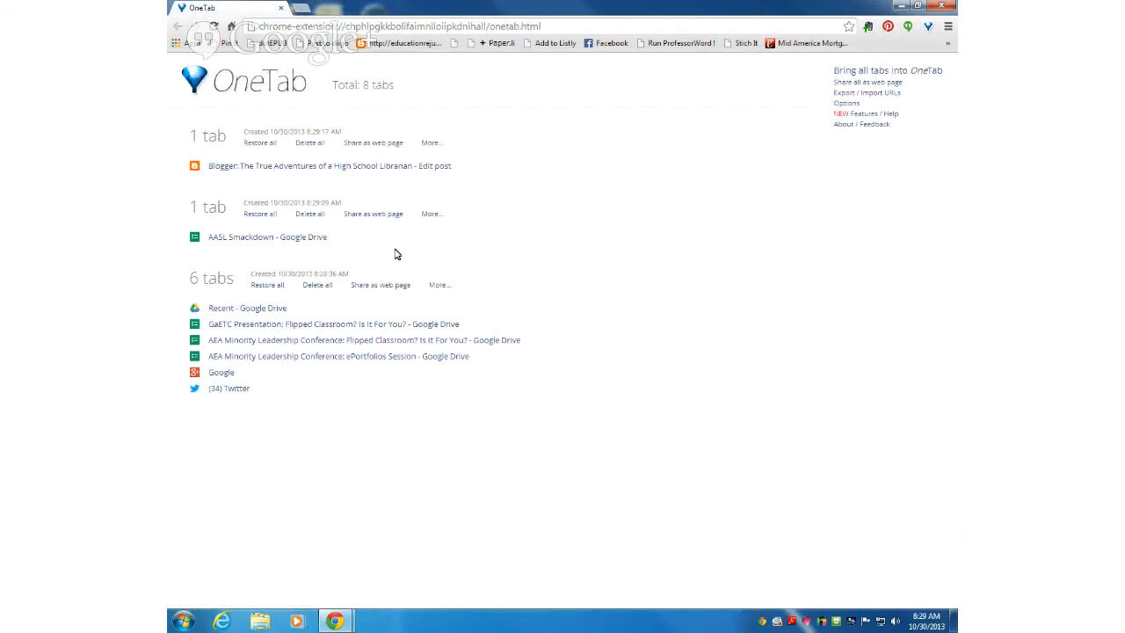